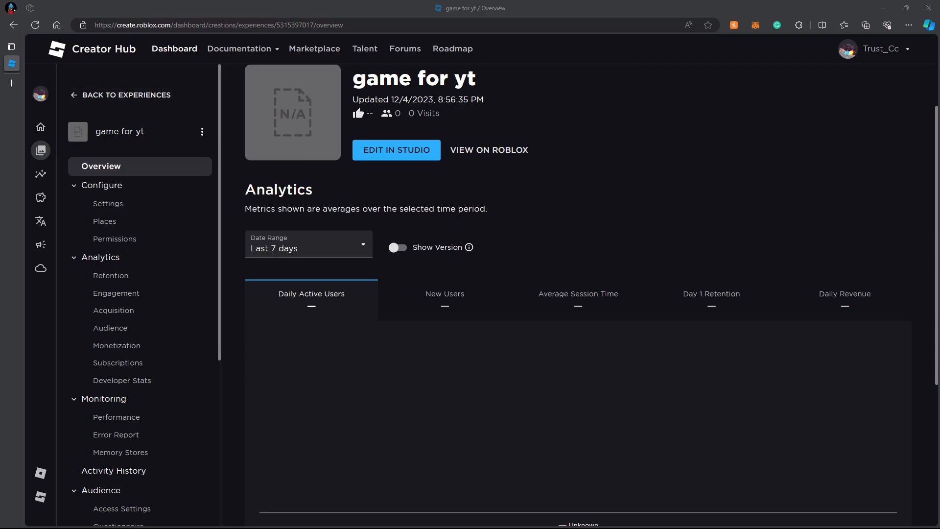
- Go to Engagement > Badges for the 'game for yt' experience
scroll(down, 3)
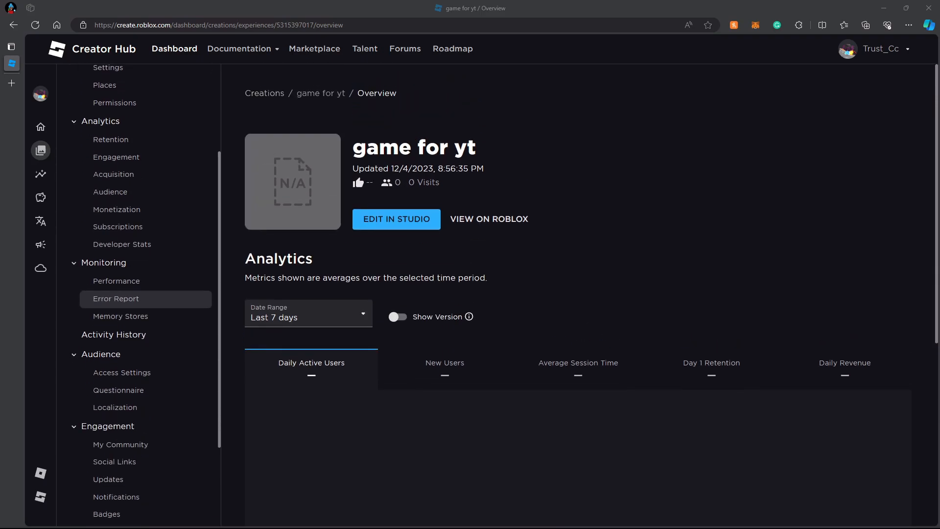
click(105, 514)
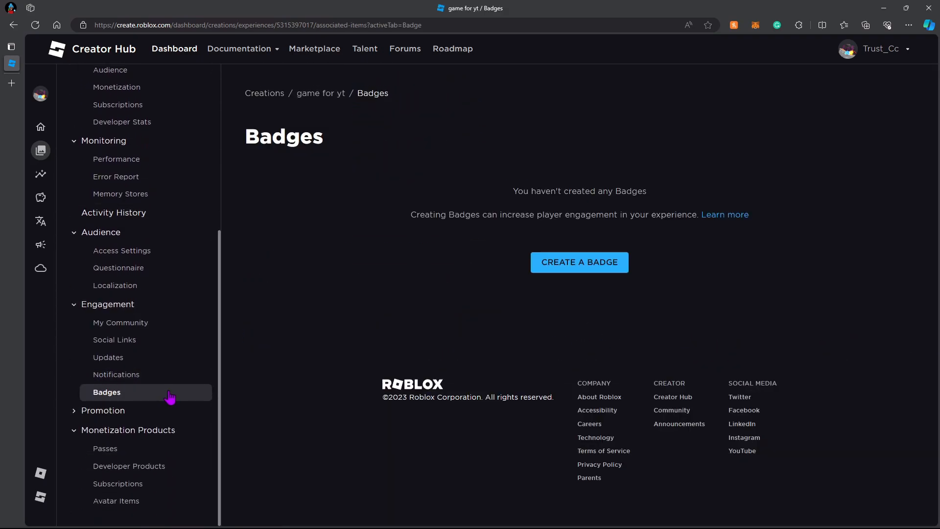
- Start a new badge via CREATE A BADGE, ending with 'Welcome my young one' listed as Active
click(579, 262)
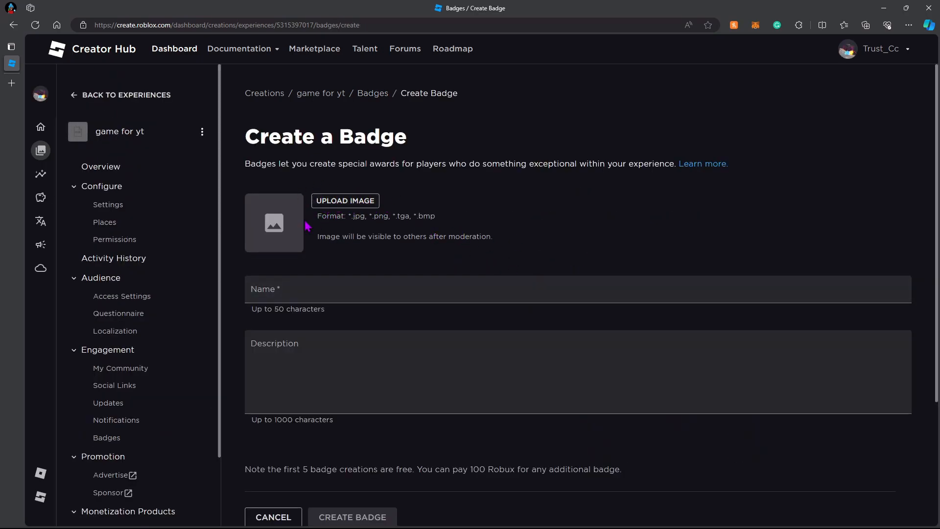
scroll(down, 3)
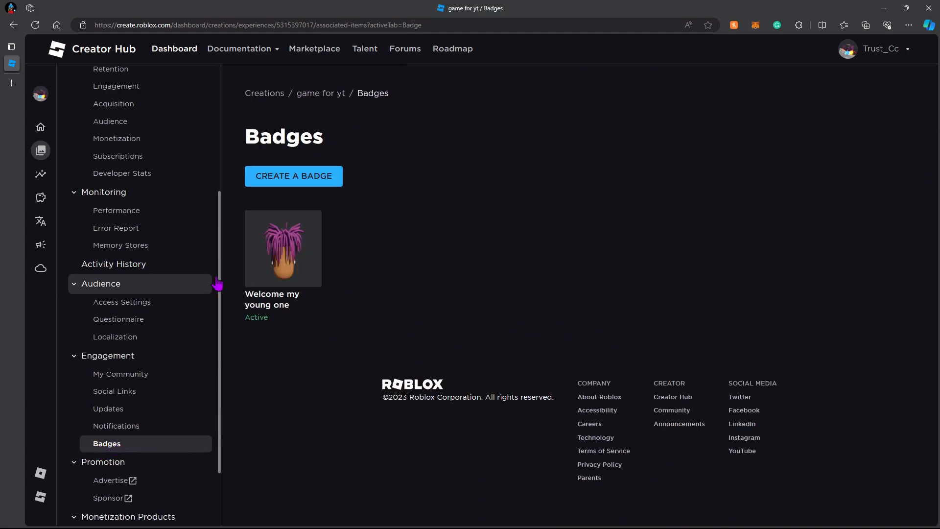
- Copy the asset ID of the 'Welcome my young one' badge from its ••• menu
right_click(283, 248)
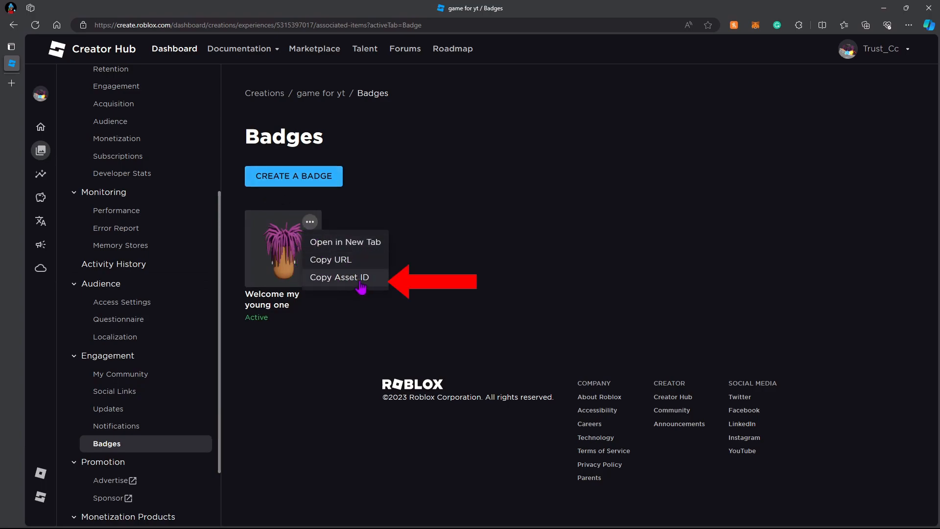
click(339, 277)
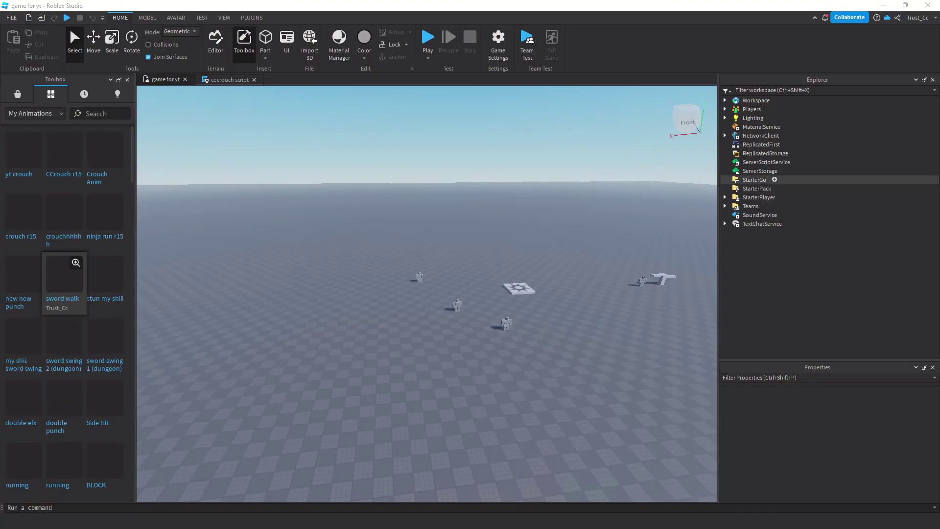
- Insert a Script under ServerScriptService with PlayerAdded AwardBadge code
click(766, 153)
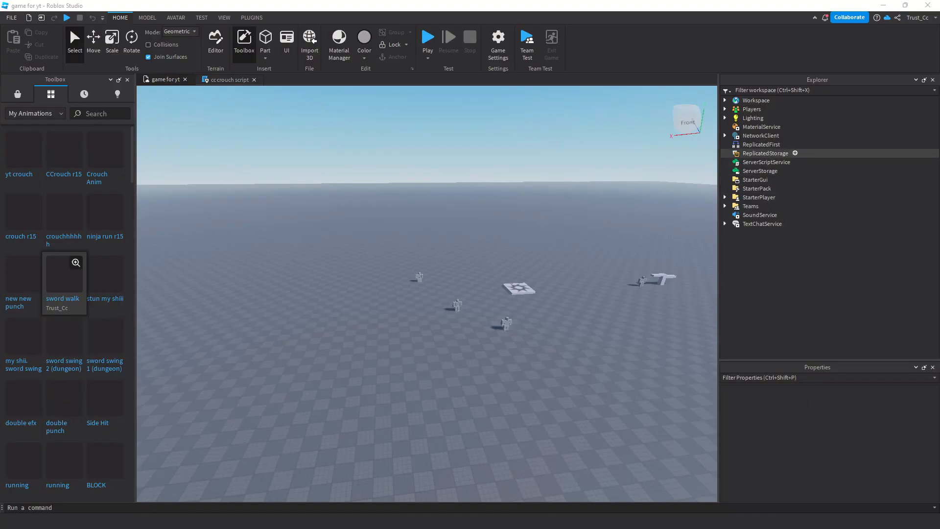
click(766, 162)
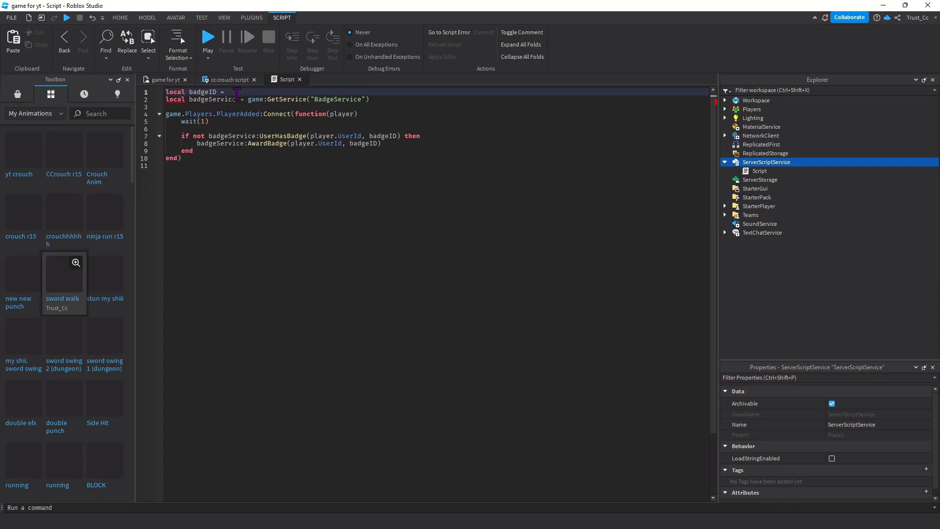
click(245, 114)
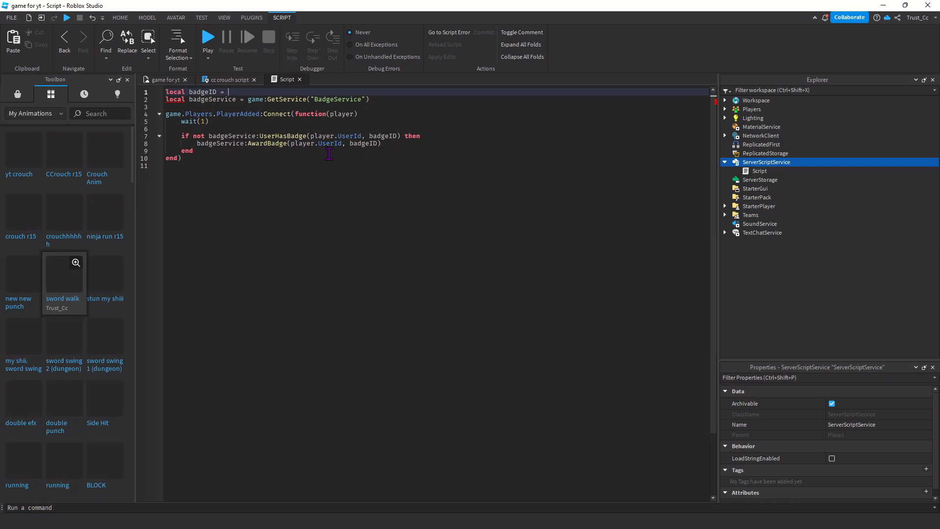
mouse_move(427, 164)
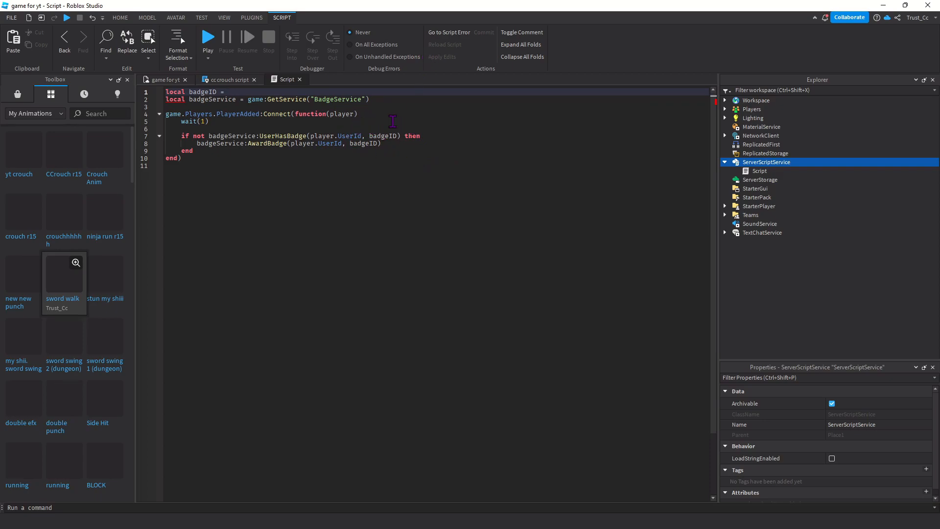
mouse_move(376, 83)
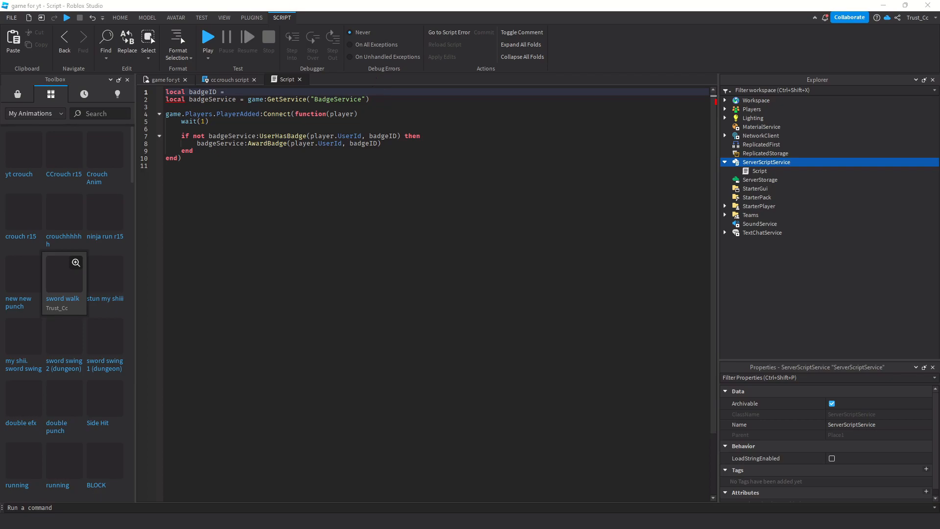
mouse_move(249, 91)
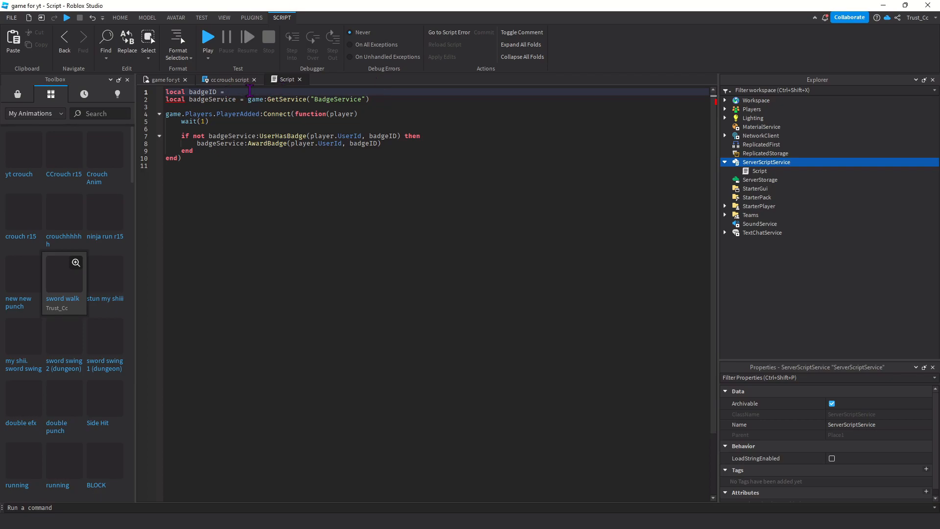
text(947932875524155)
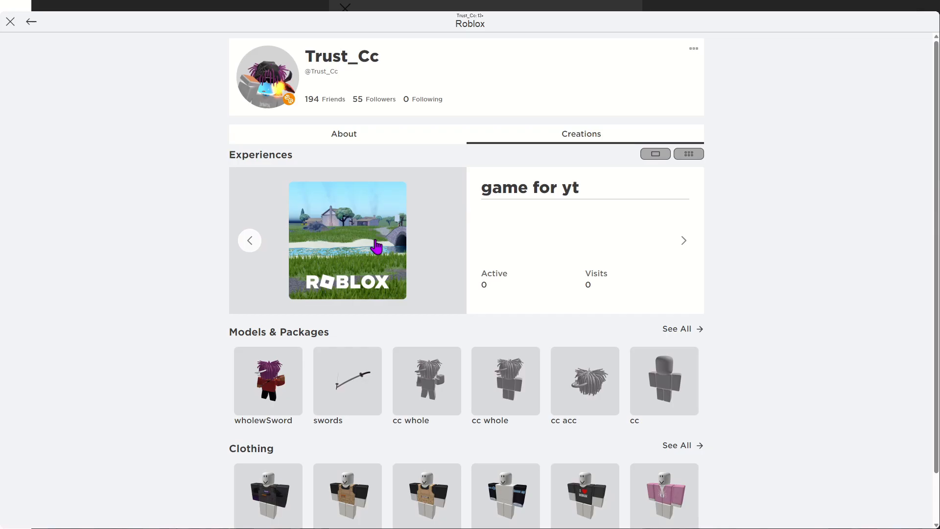
- From Creations, launch 'game for yt' with Play to test the badge award
click(347, 240)
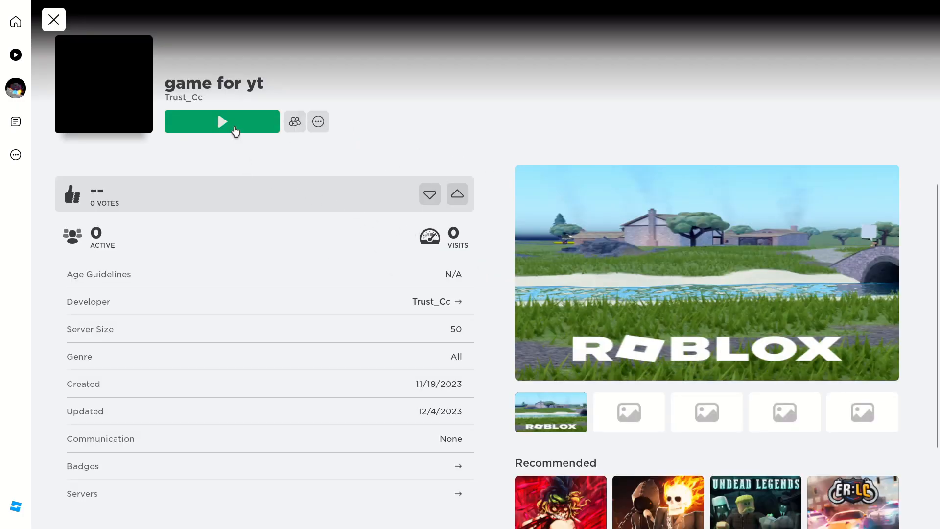
click(223, 122)
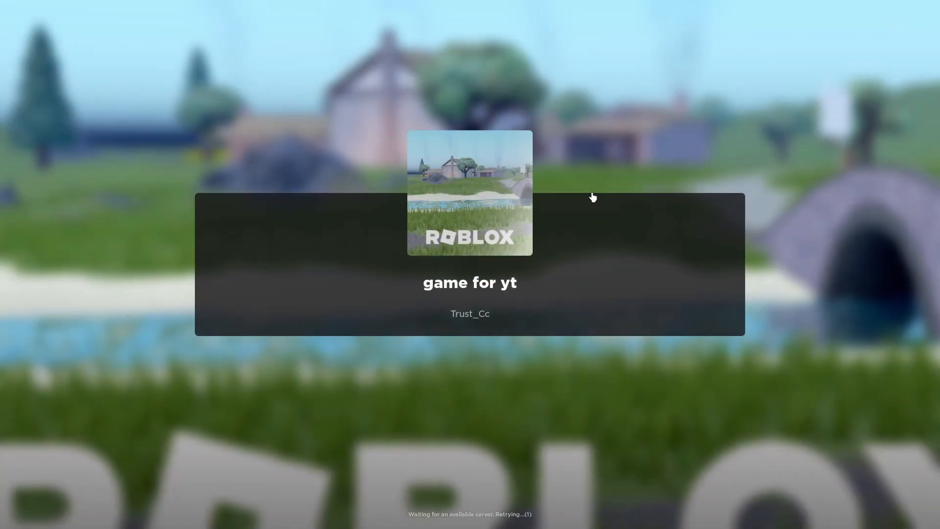